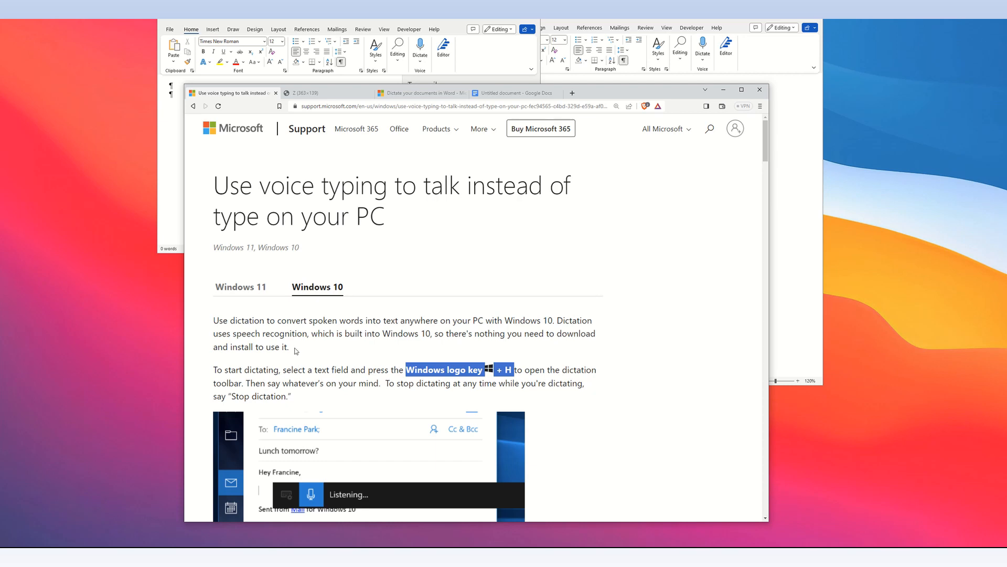
pyautogui.moveTo(299, 348)
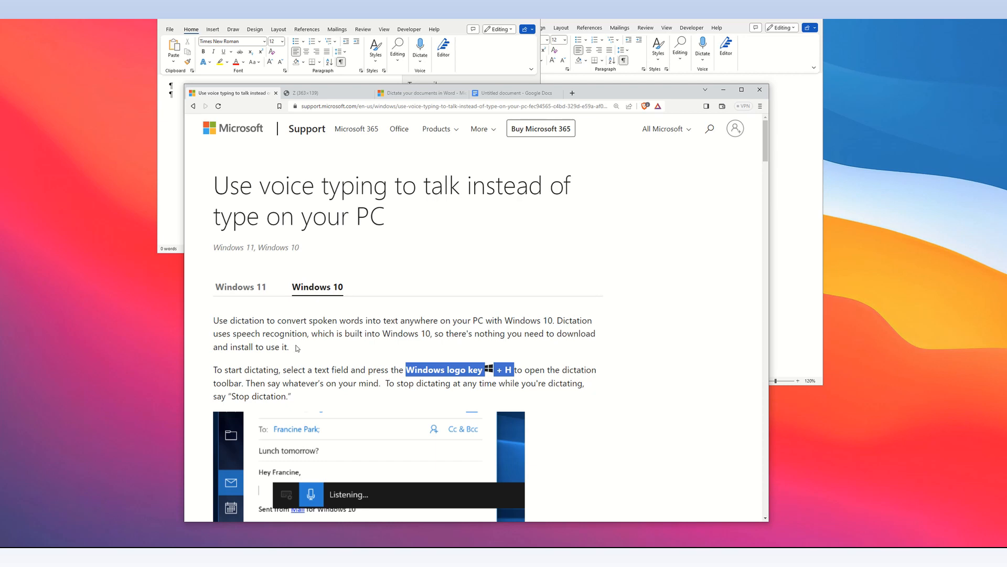
pyautogui.moveTo(704, 162)
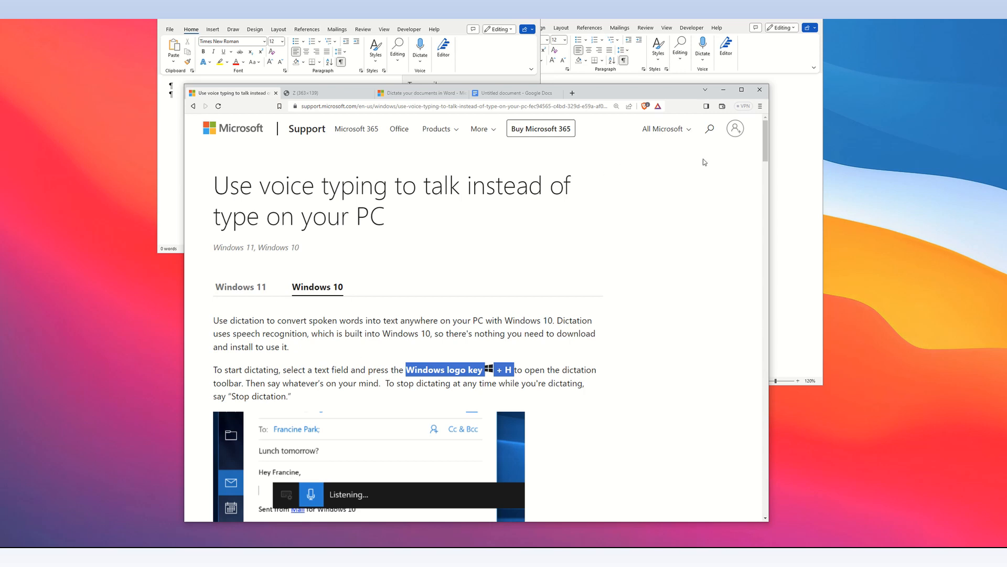
# Step: Skim the voice typing article, then switch to the 'Dictate your documents in Word' support article
pyautogui.scroll(-3)
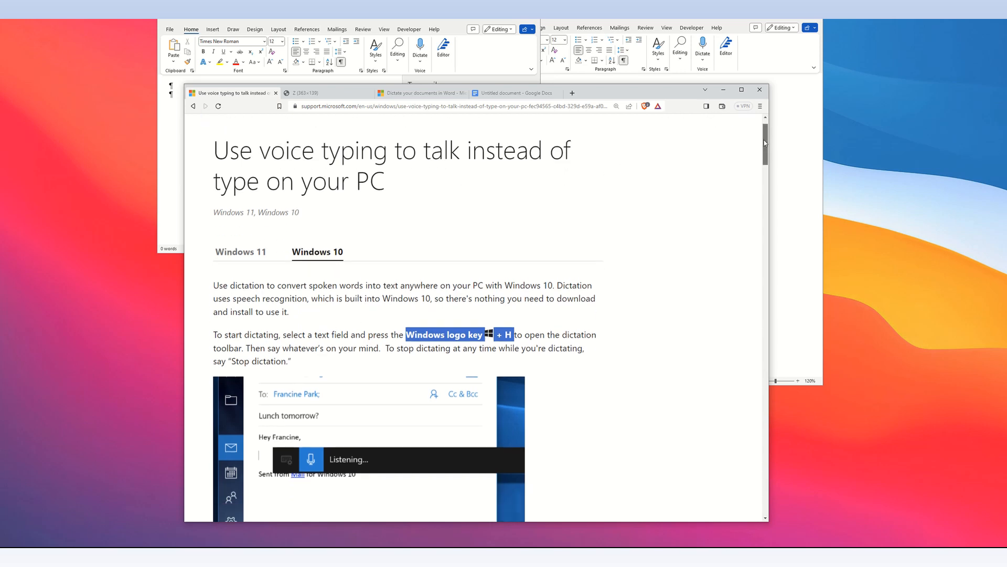
pyautogui.scroll(-3)
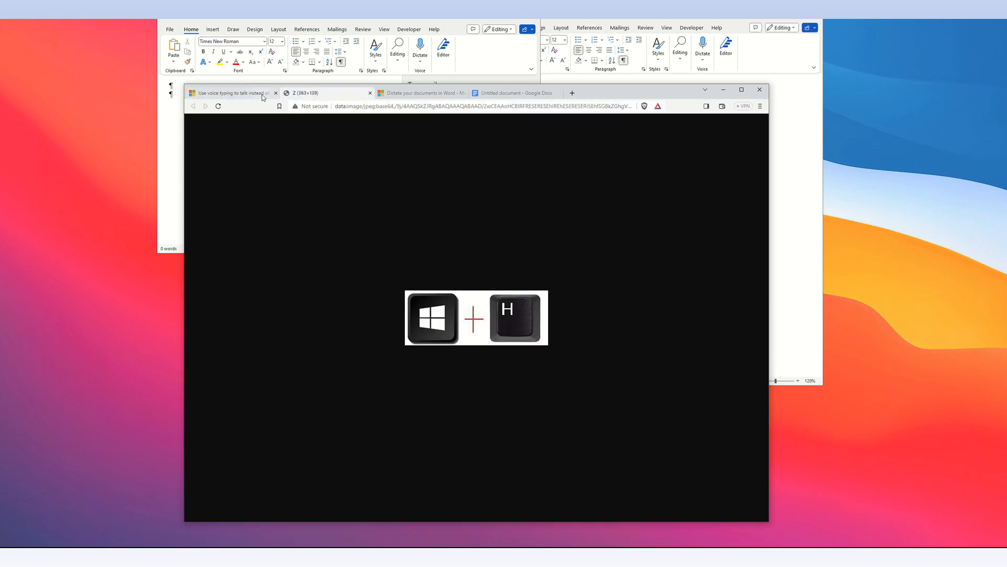
pyautogui.click(229, 93)
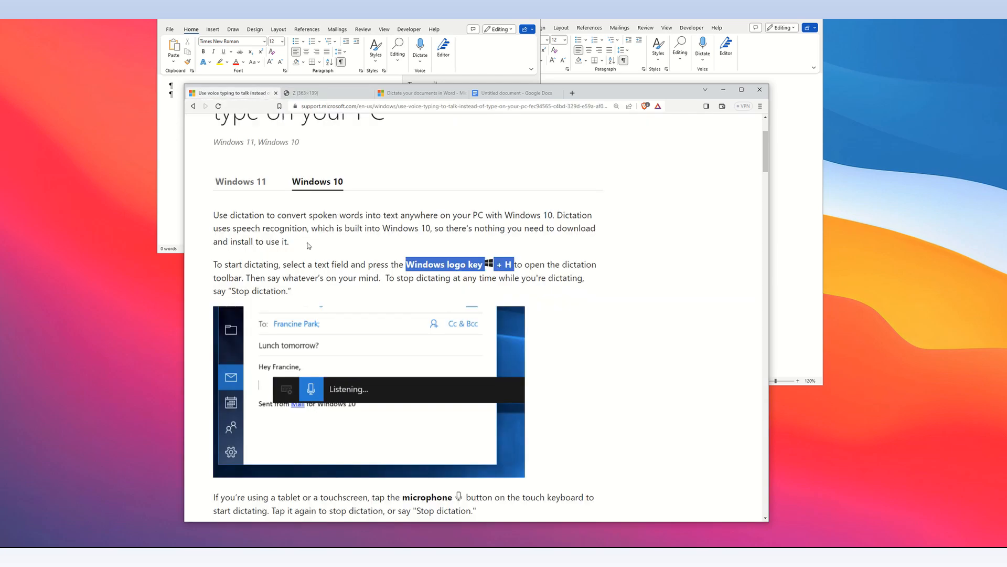
pyautogui.moveTo(750, 155)
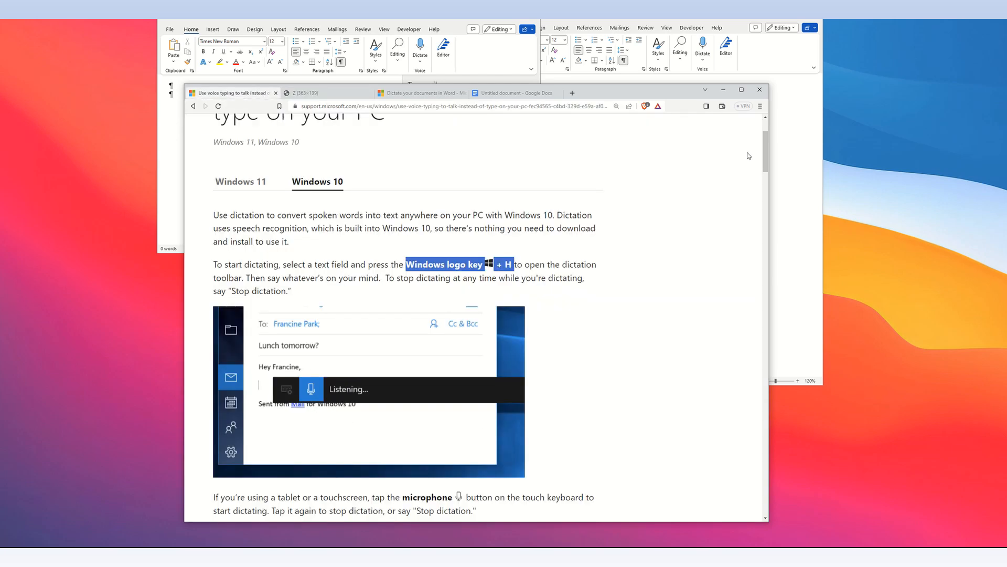
pyautogui.scroll(-3)
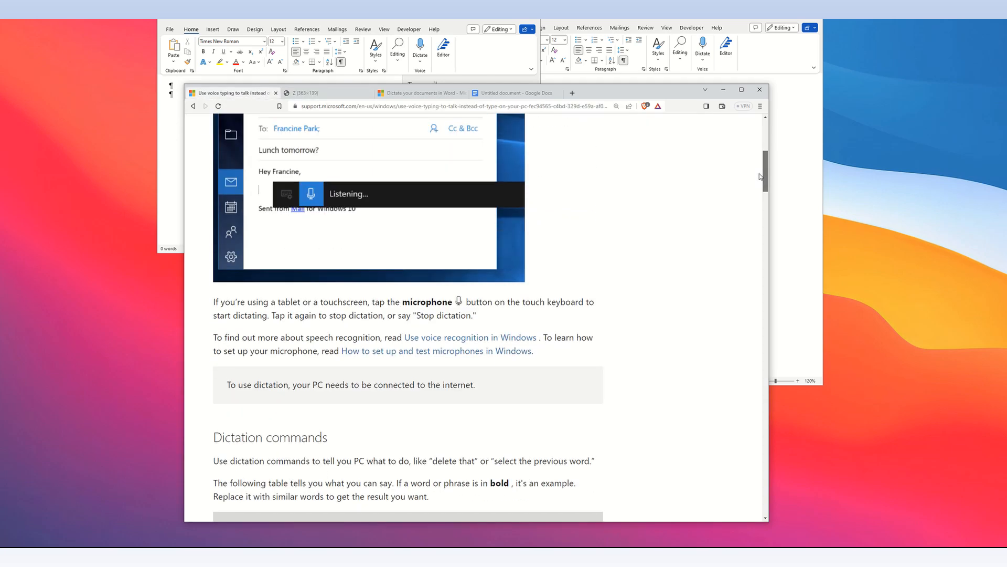
pyautogui.scroll(-3)
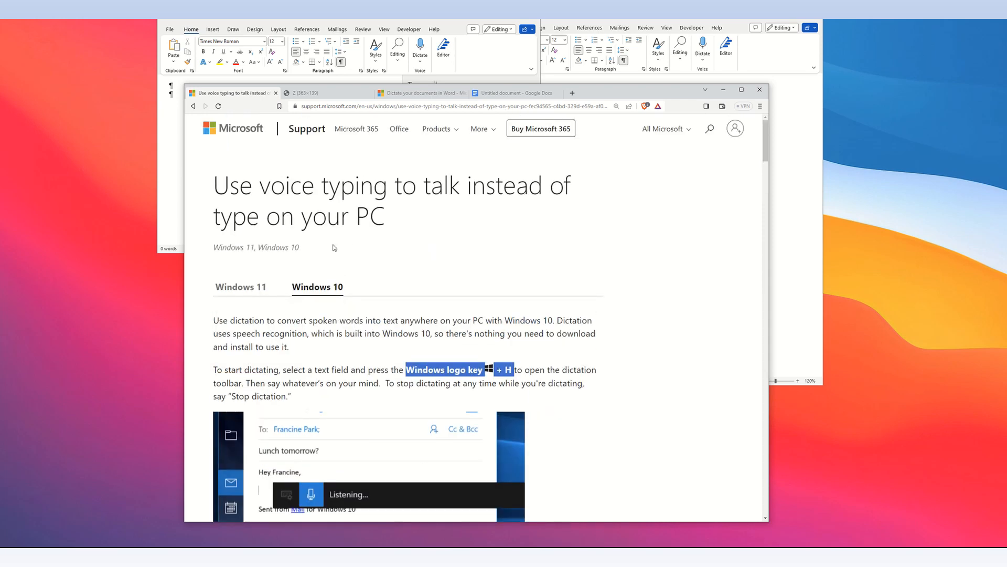
pyautogui.moveTo(351, 244)
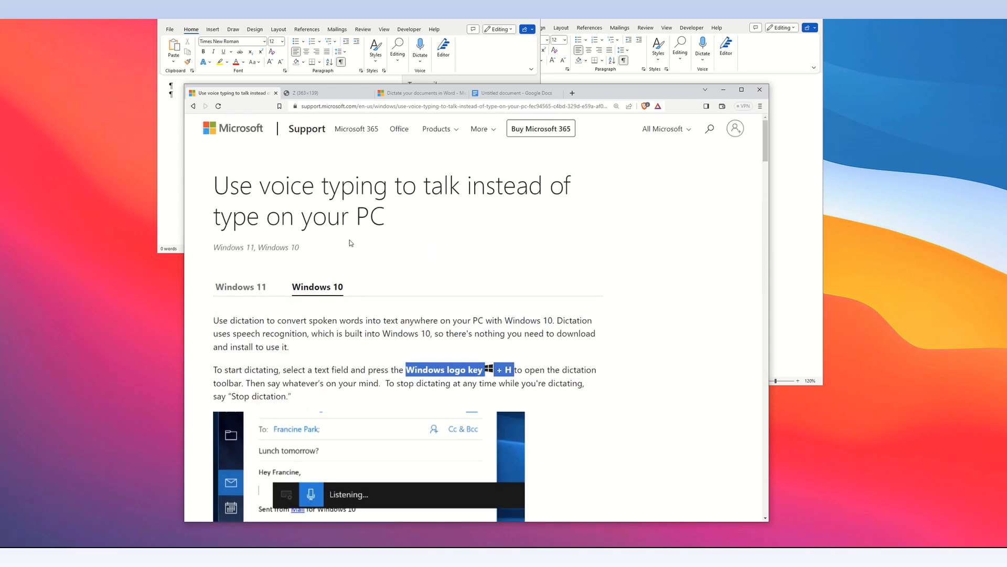
pyautogui.moveTo(375, 302)
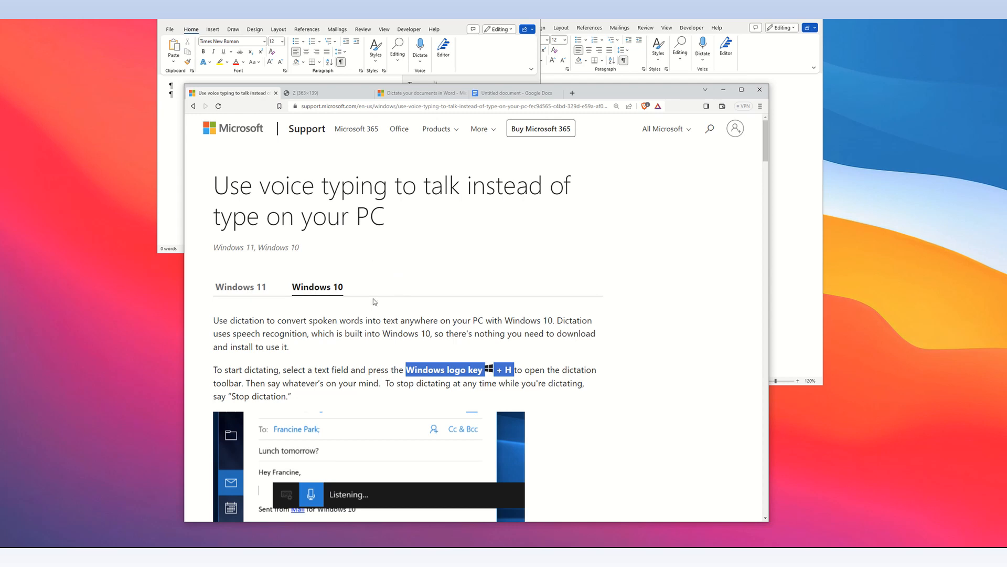
pyautogui.moveTo(283, 312)
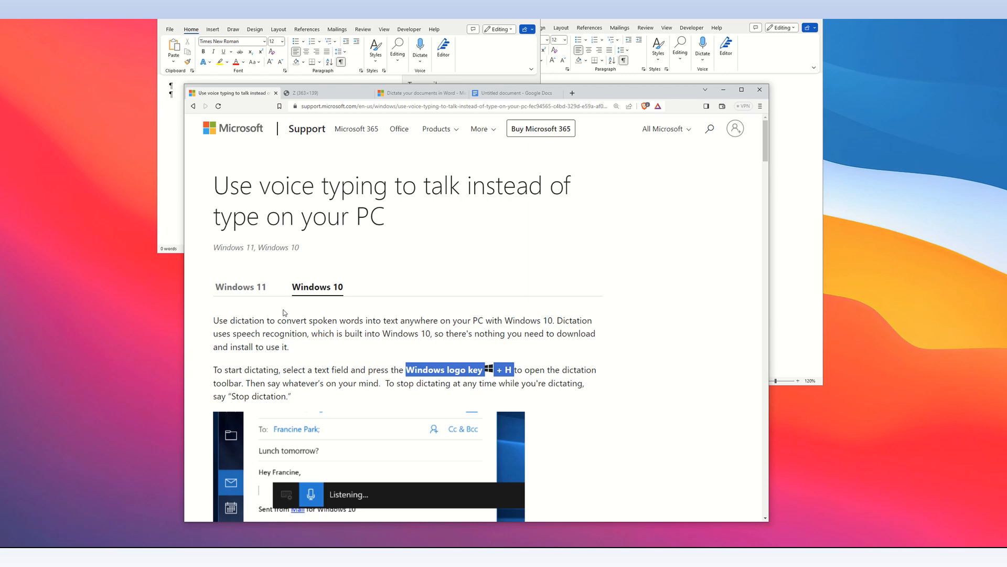
pyautogui.moveTo(422, 189)
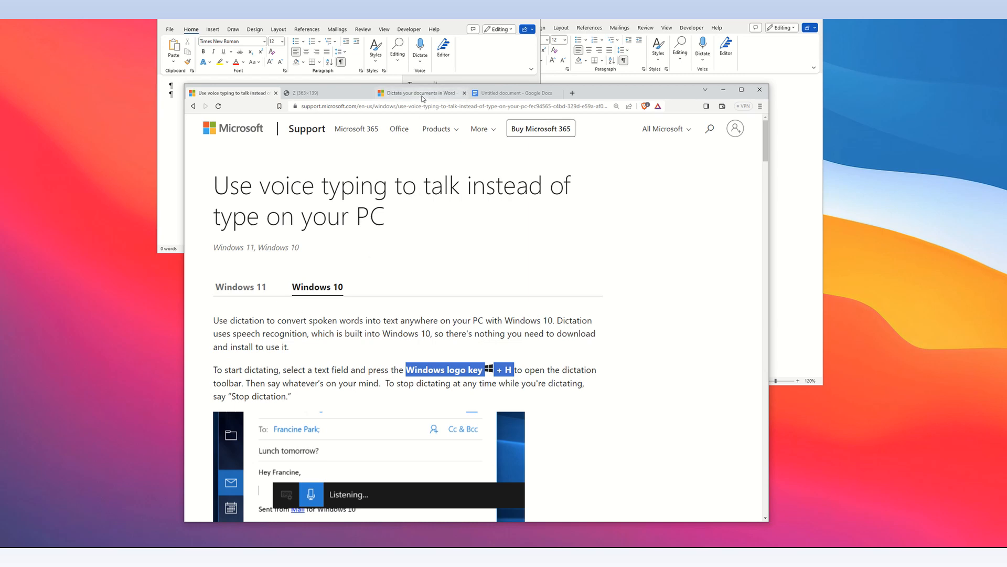
pyautogui.click(417, 93)
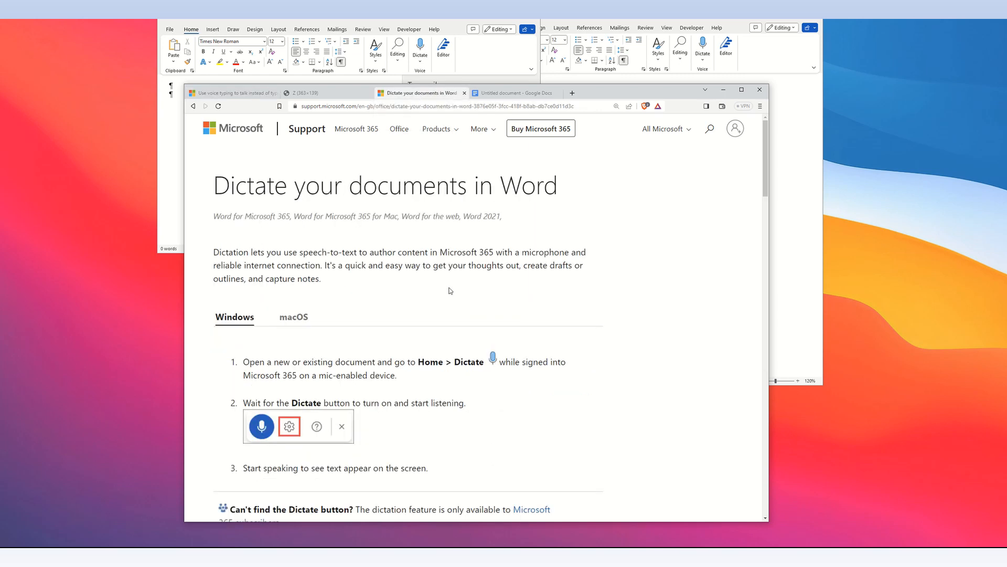
pyautogui.moveTo(524, 207)
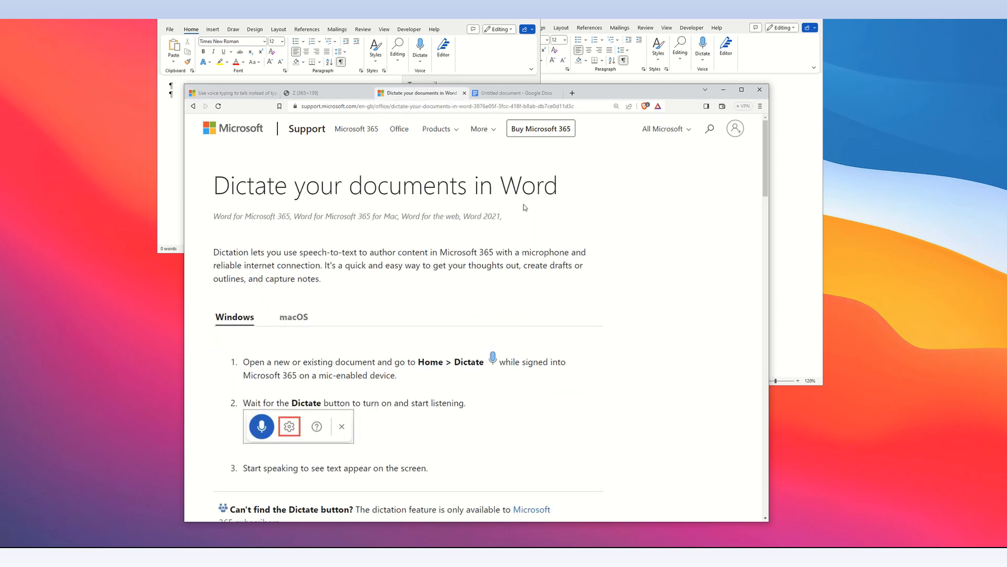
pyautogui.moveTo(198, 200)
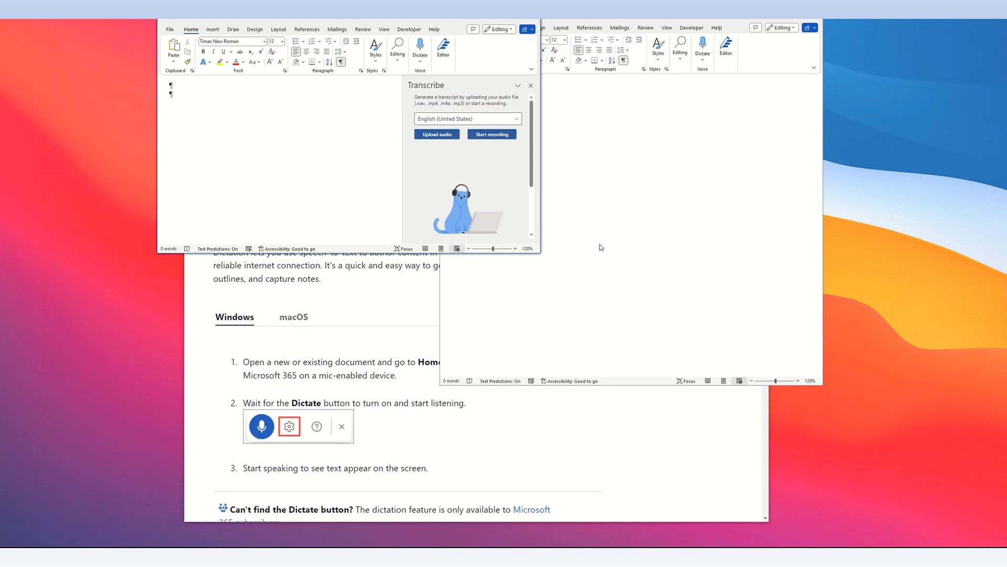
pyautogui.moveTo(229, 94)
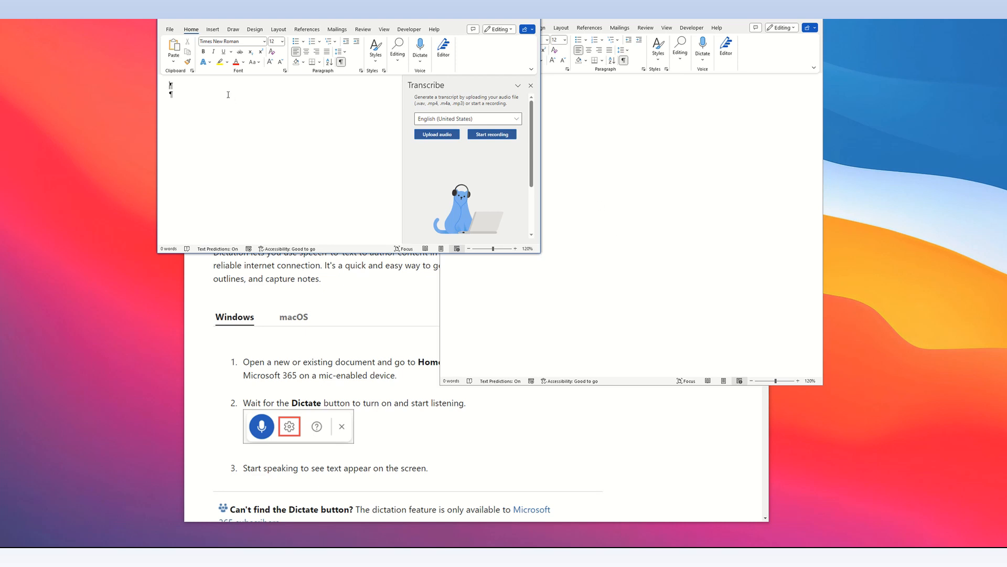
pyautogui.moveTo(426, 84)
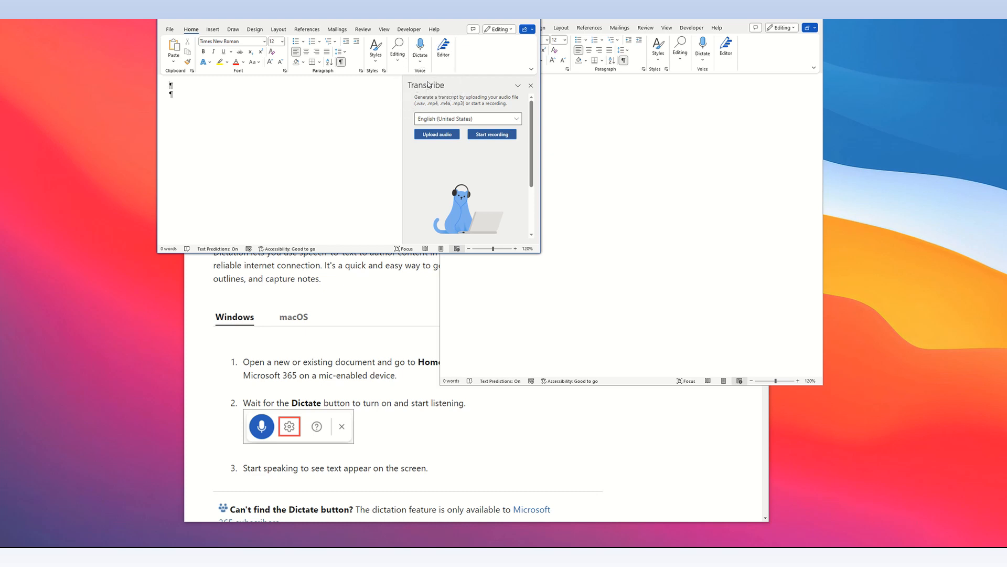
pyautogui.moveTo(428, 78)
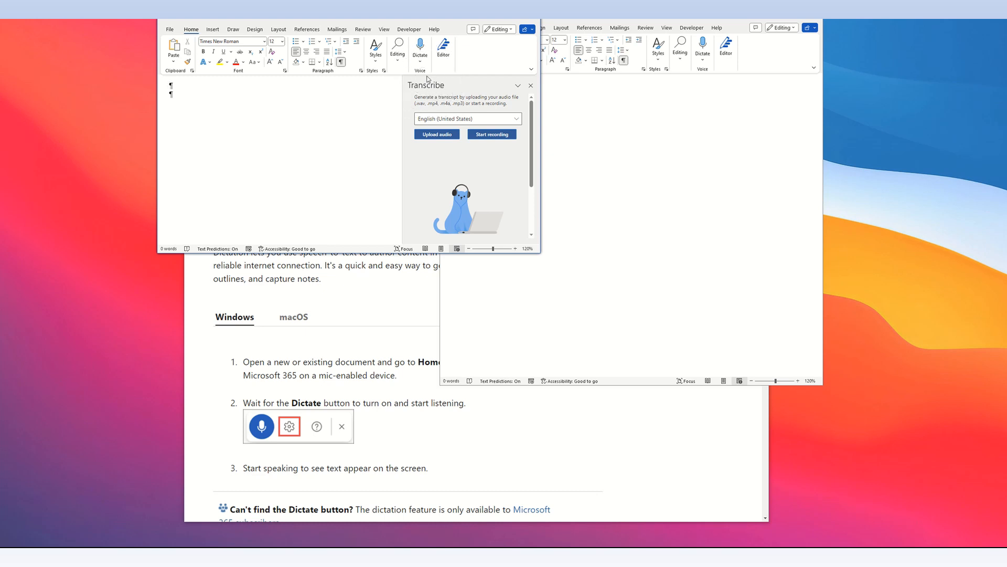
pyautogui.moveTo(603, 124)
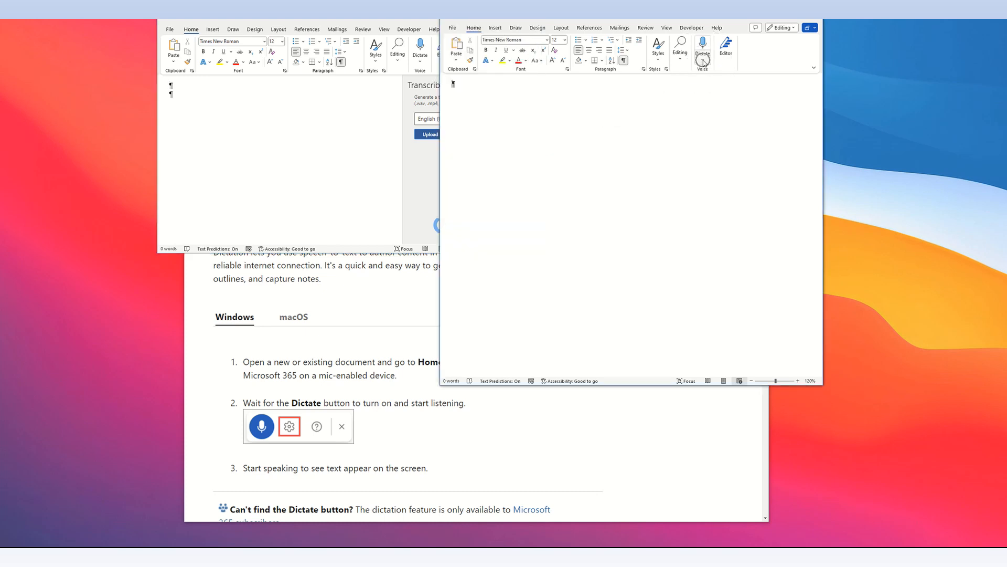
pyautogui.moveTo(703, 61)
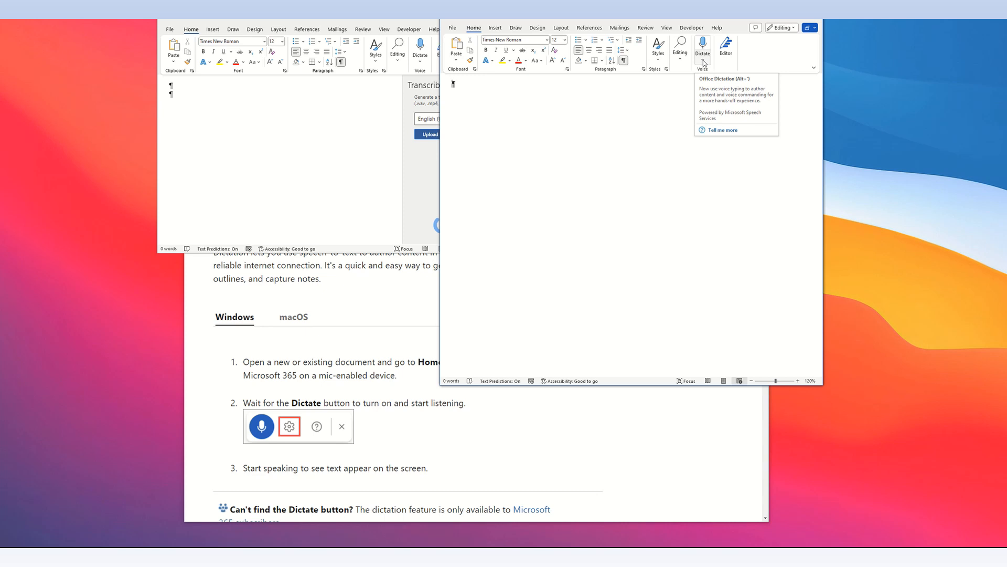
# Step: Bring up Word's choice between Dictate and Transcribe
pyautogui.click(703, 59)
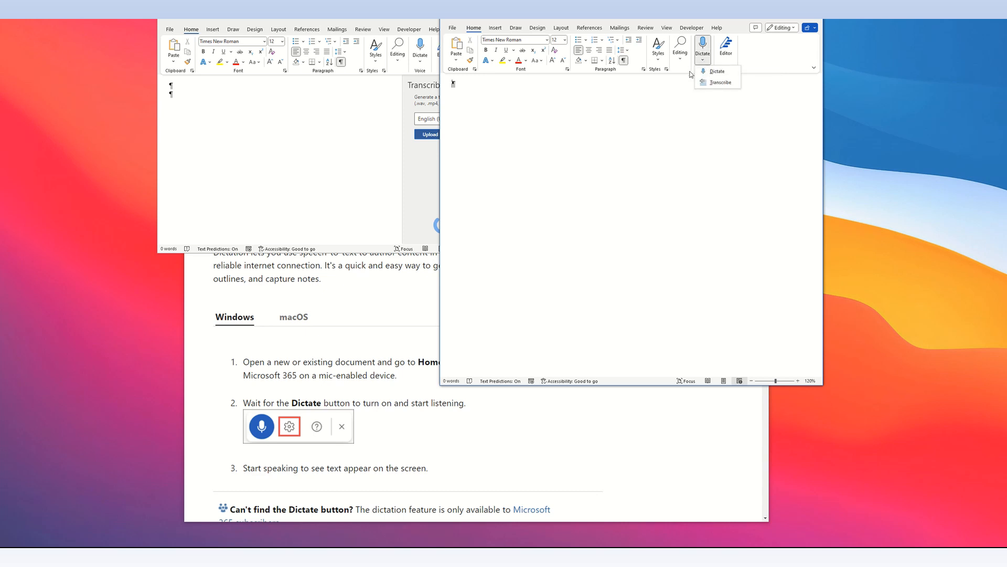
pyautogui.moveTo(688, 132)
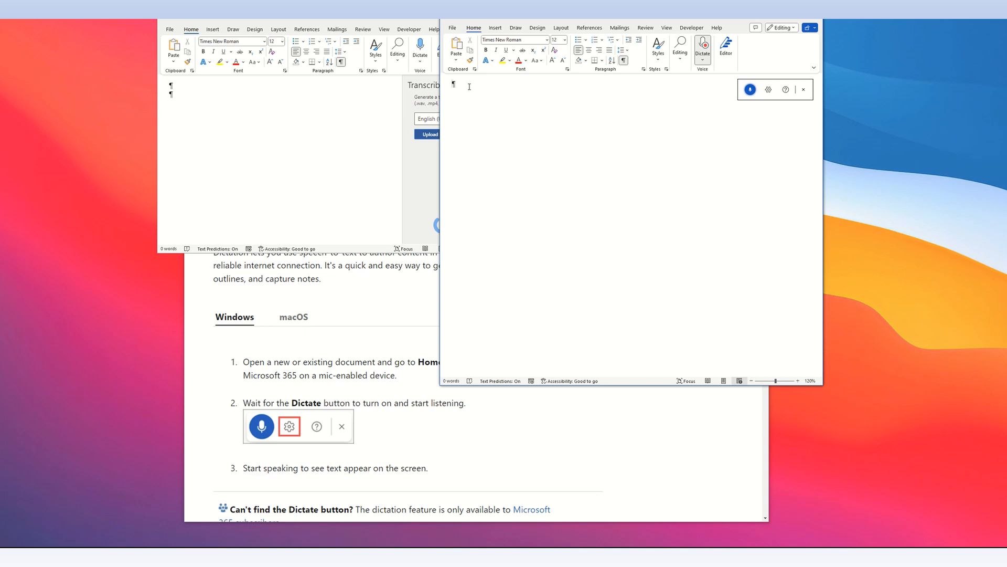
pyautogui.moveTo(705, 112)
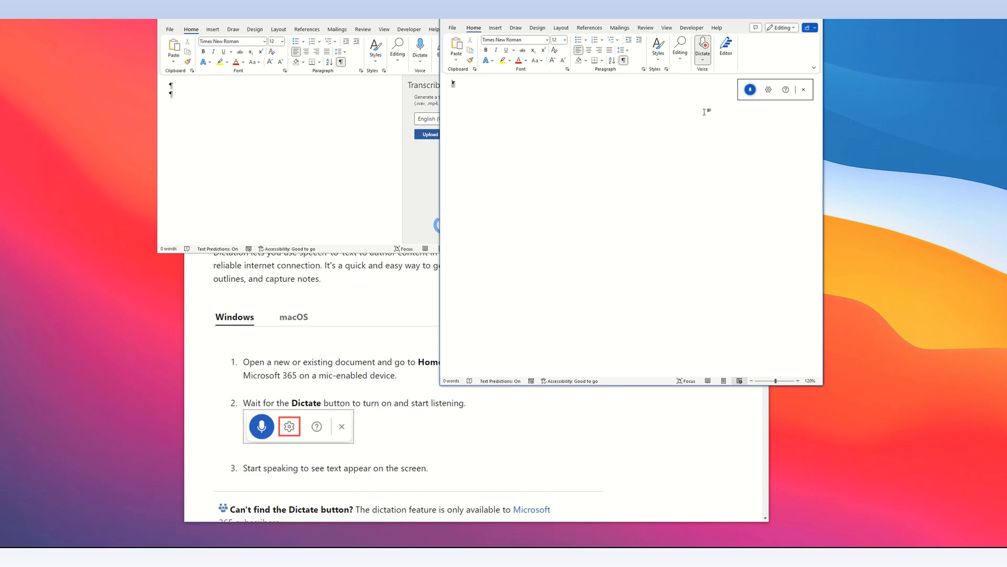
pyautogui.moveTo(742, 88)
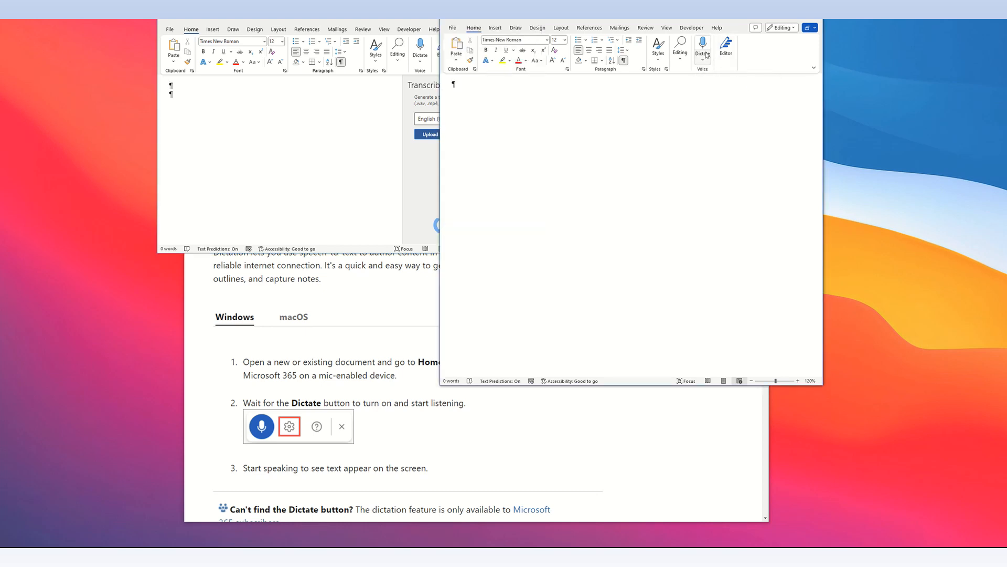
pyautogui.click(702, 49)
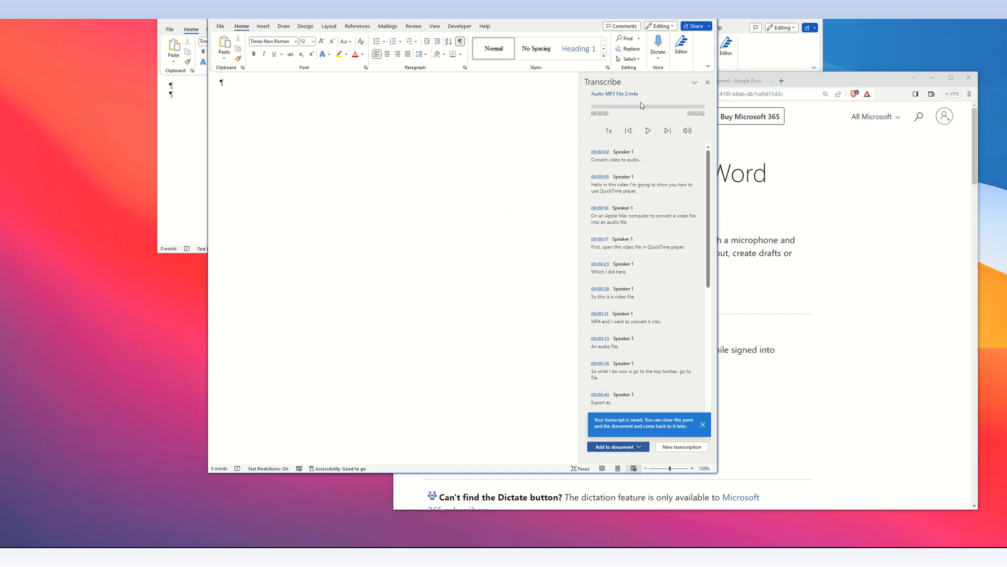
pyautogui.moveTo(575, 98)
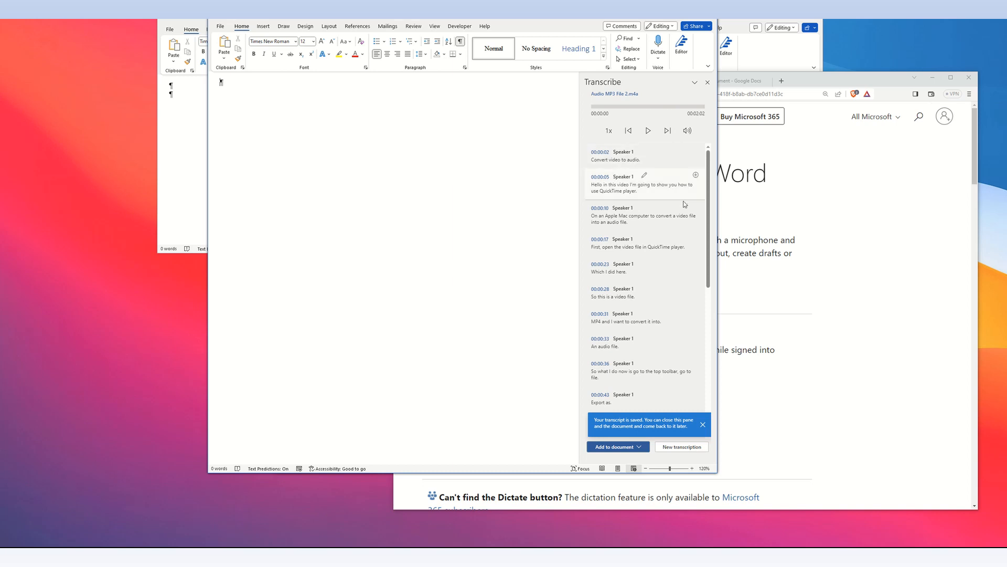
pyautogui.moveTo(678, 222)
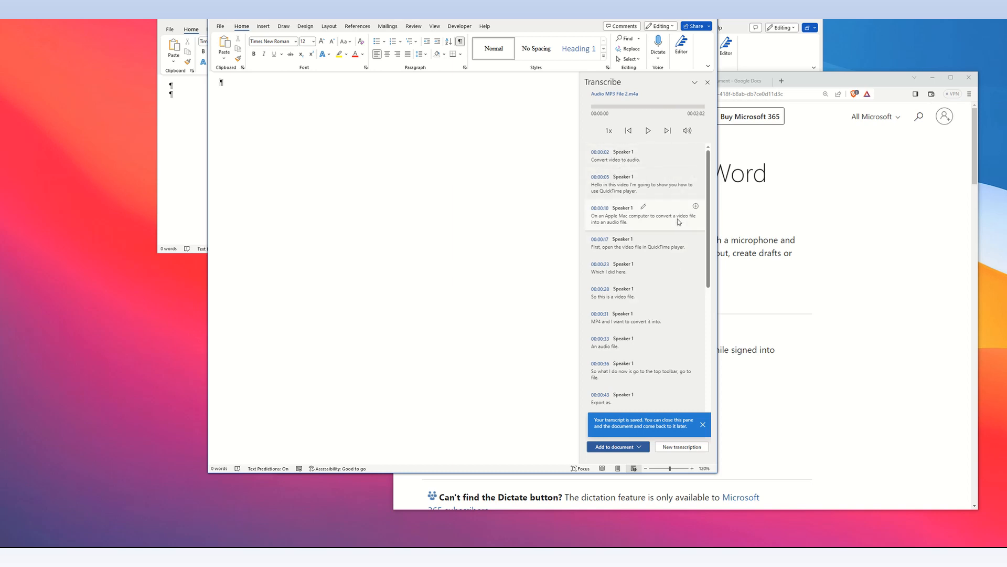
# Step: Scroll to the end of the transcript and show the Add to document choices
pyautogui.scroll(-3)
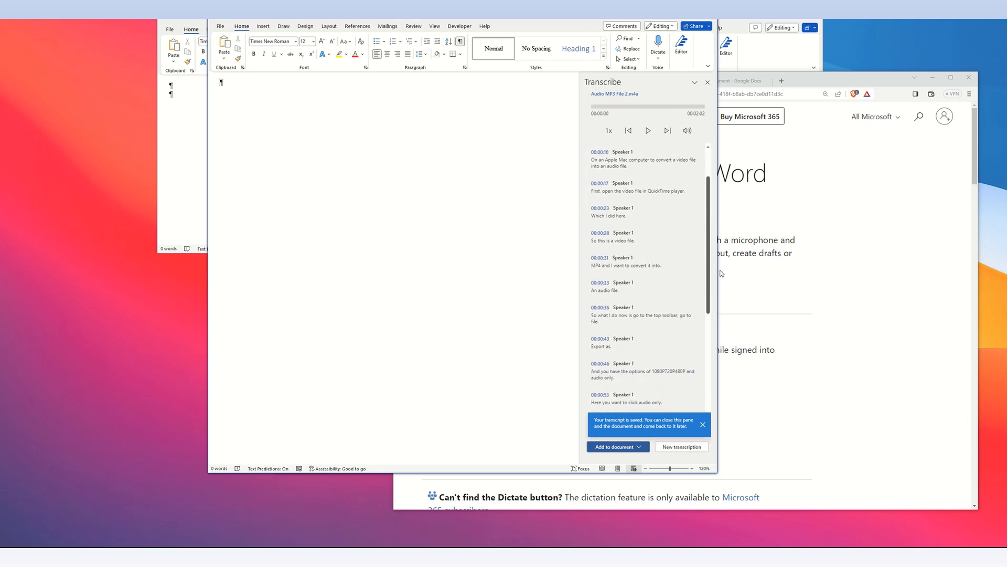
pyautogui.scroll(-3)
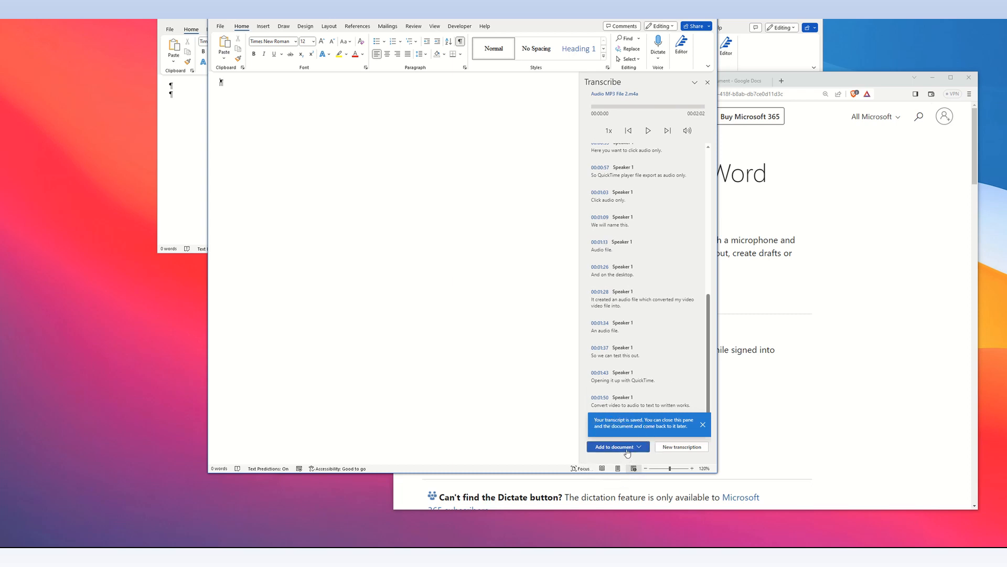
pyautogui.click(617, 447)
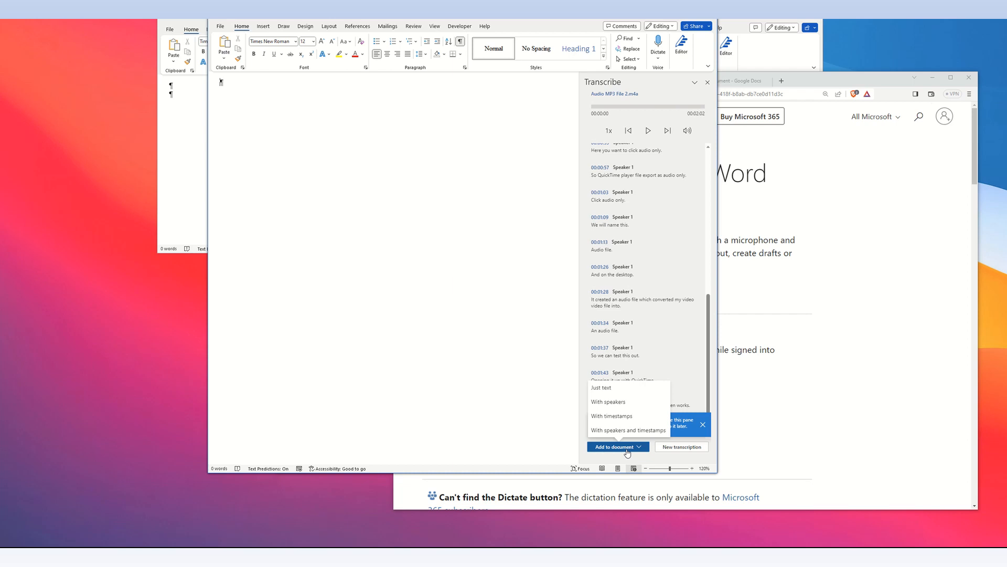
pyautogui.moveTo(628, 405)
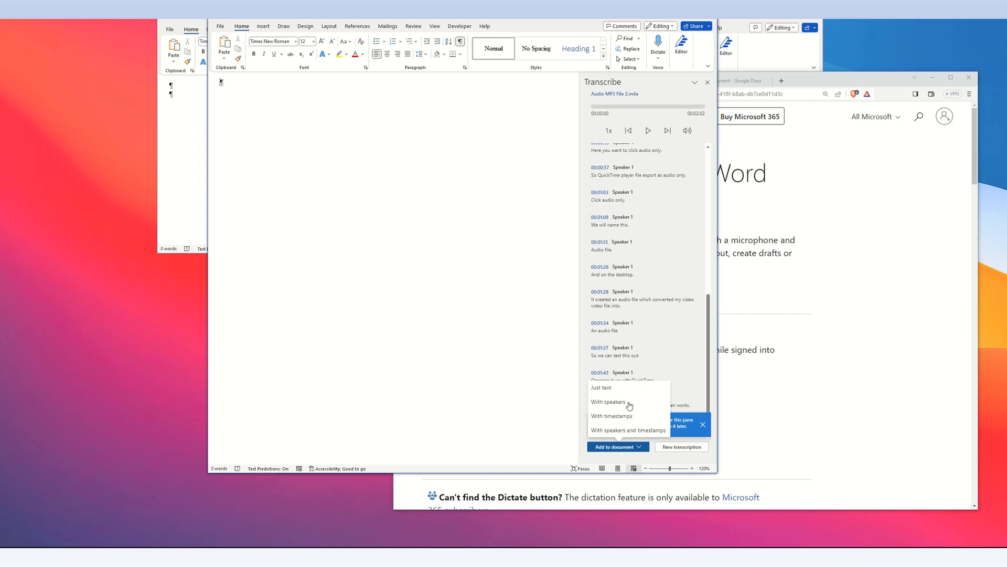
pyautogui.moveTo(623, 393)
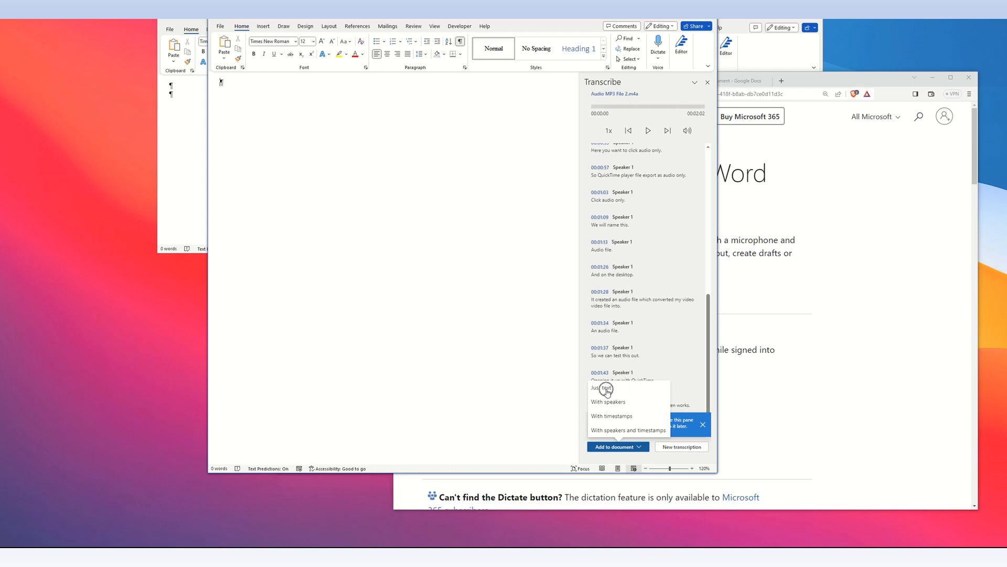
# Step: Insert the transcript into the document as Just text
pyautogui.click(600, 389)
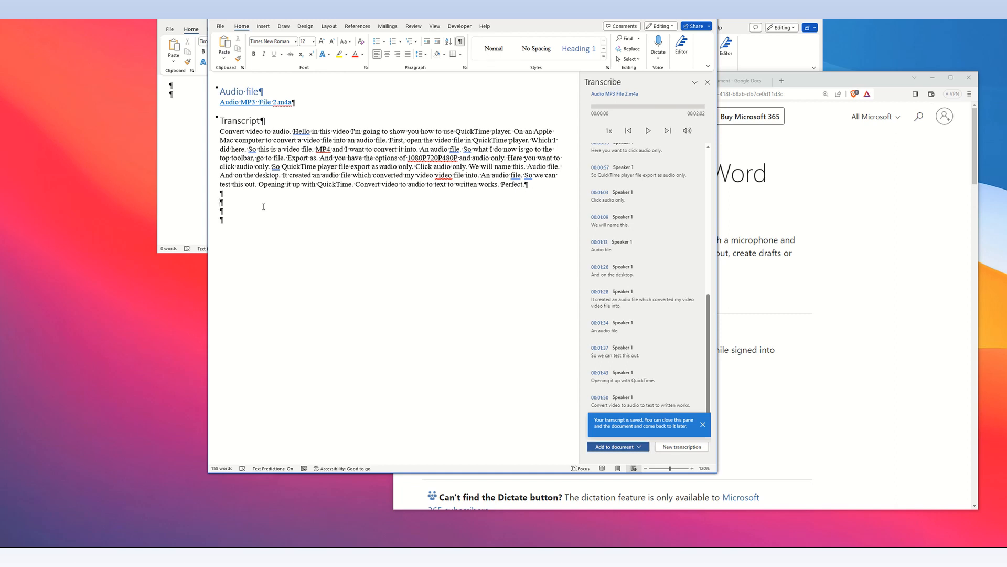
pyautogui.moveTo(277, 239)
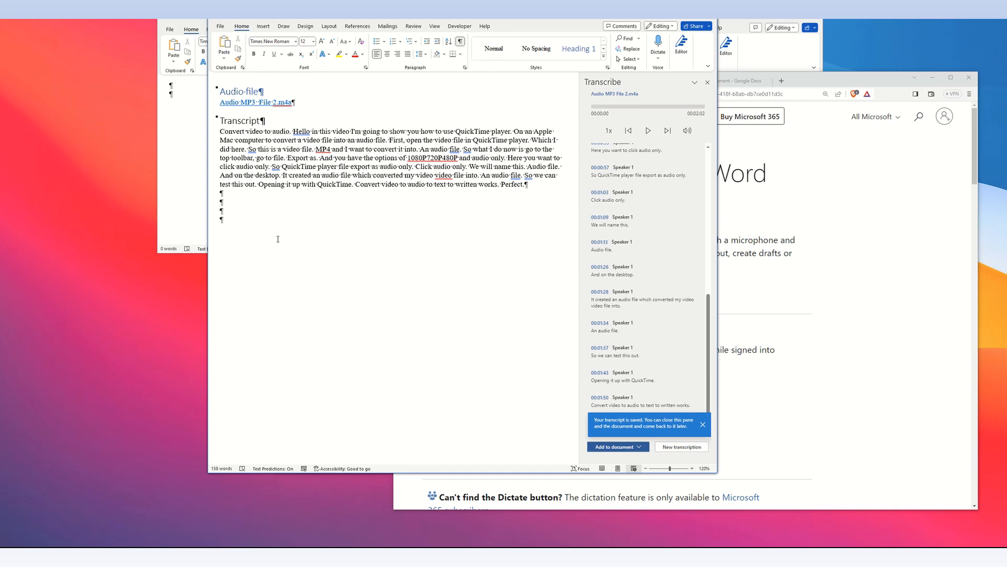
pyautogui.moveTo(277, 388)
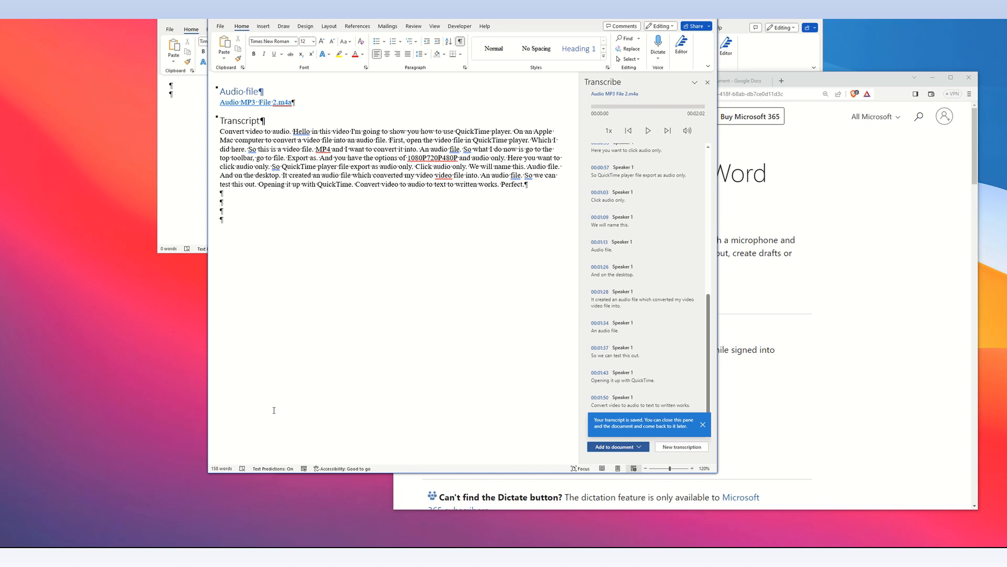
pyautogui.moveTo(432, 355)
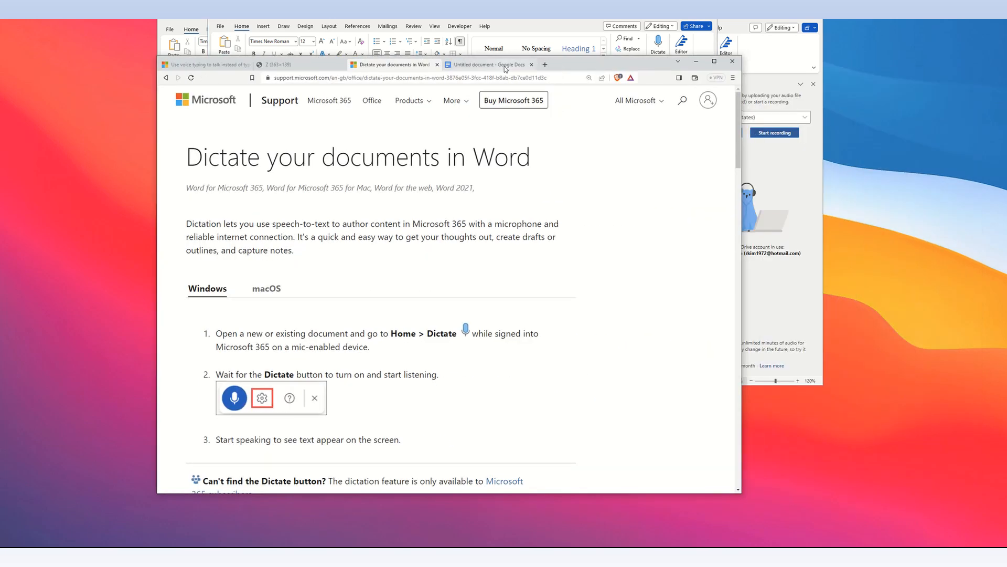
# Step: Switch to the untitled Google Docs document and show its Tools menu with Voice typing
pyautogui.click(488, 64)
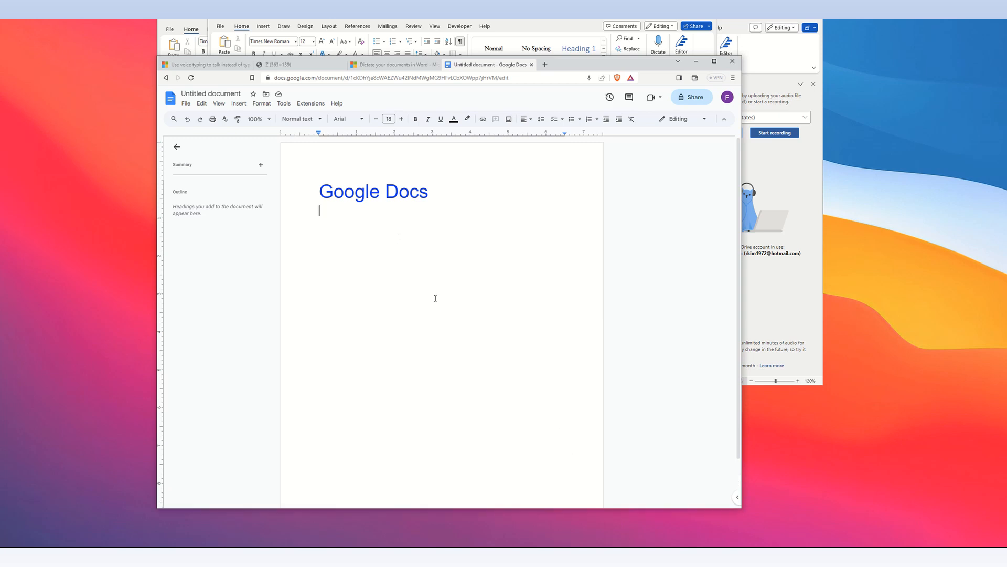
pyautogui.moveTo(373, 247)
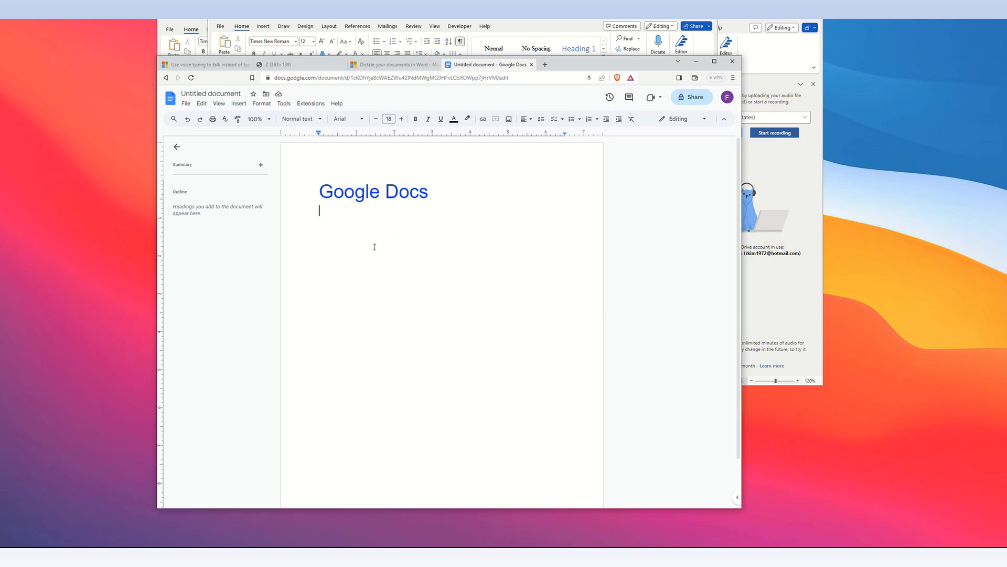
pyautogui.moveTo(190, 112)
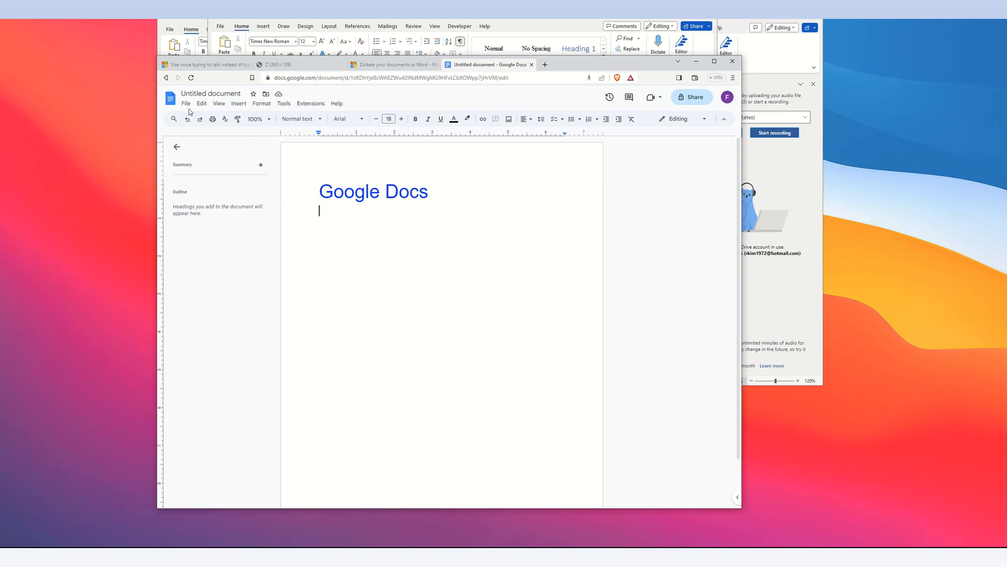
pyautogui.moveTo(283, 107)
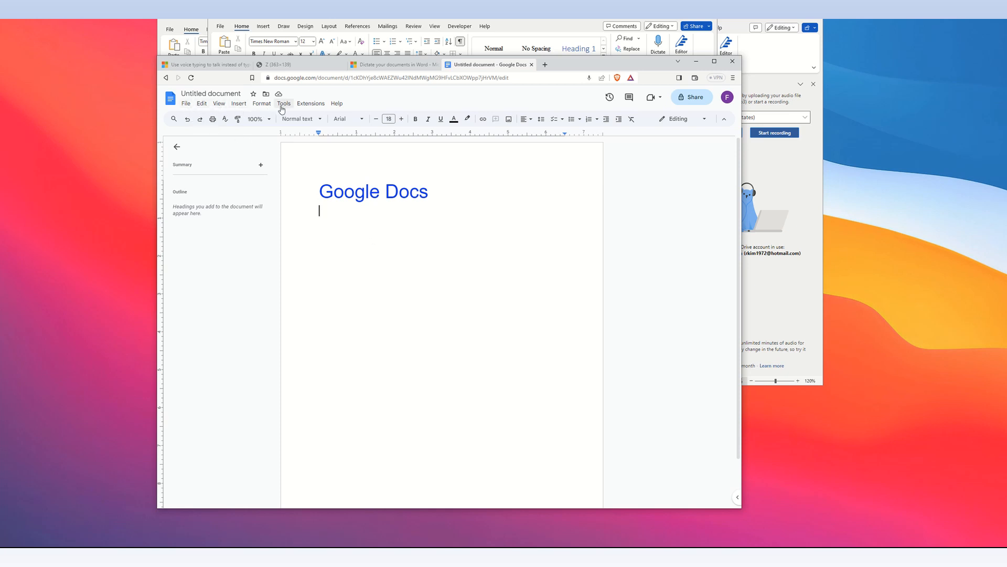
pyautogui.click(283, 103)
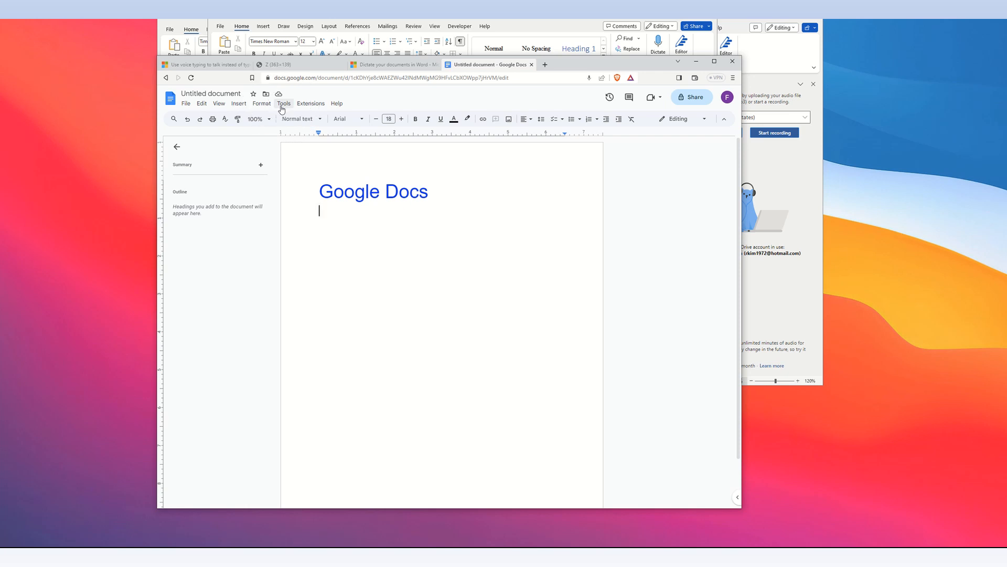
pyautogui.click(283, 103)
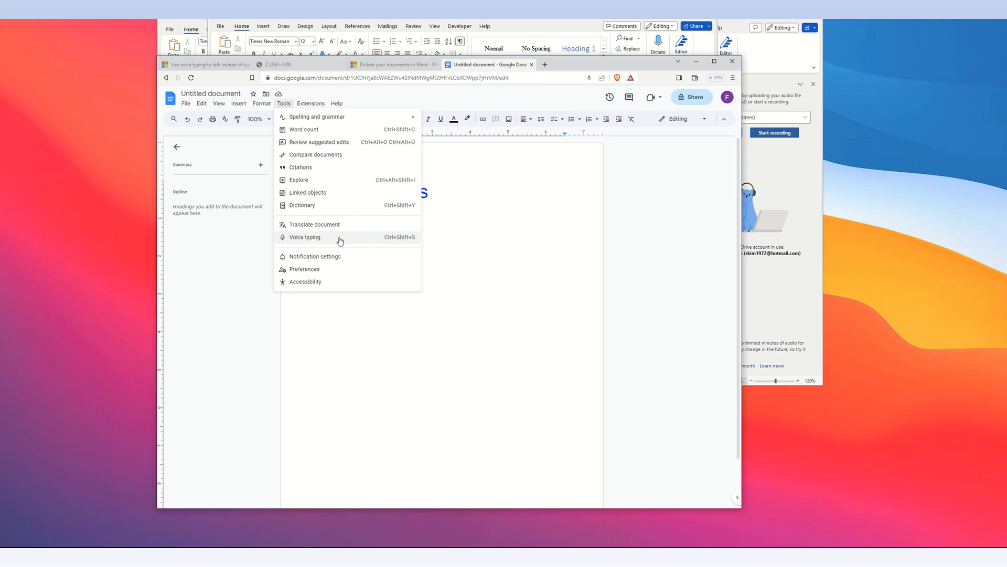
# Step: Turn on Voice typing, then stop the microphone listening
pyautogui.click(304, 237)
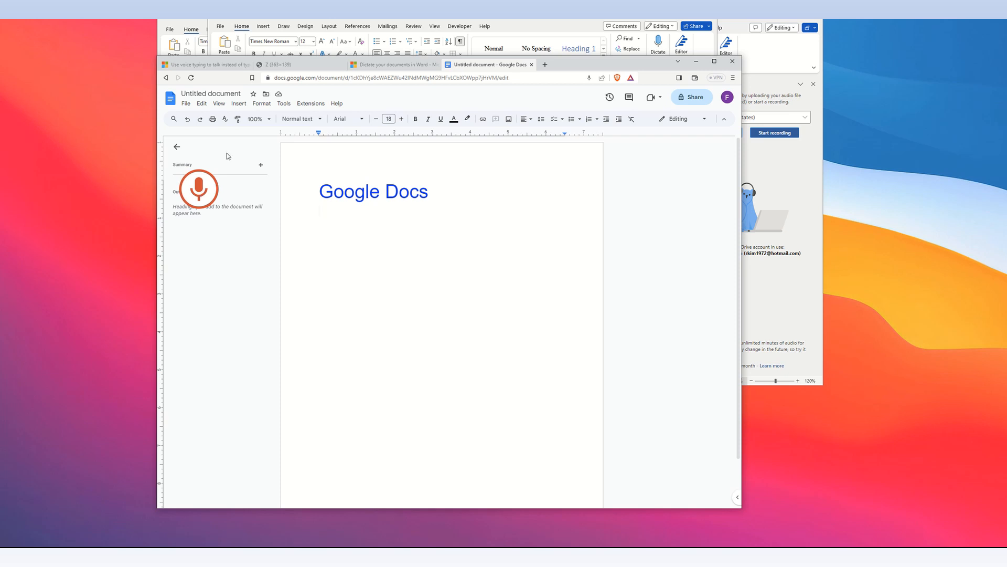
pyautogui.moveTo(214, 193)
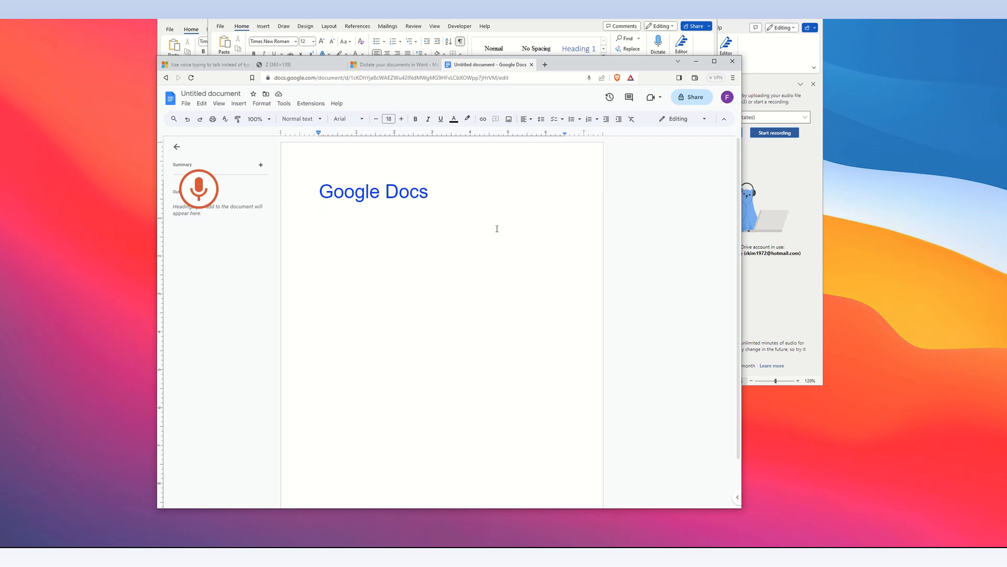
pyautogui.moveTo(205, 210)
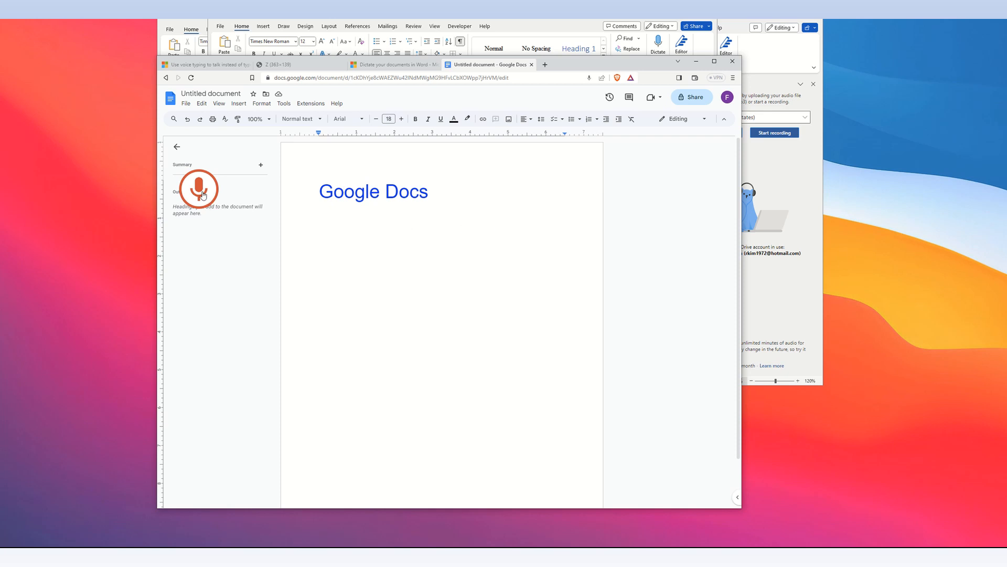
pyautogui.click(199, 189)
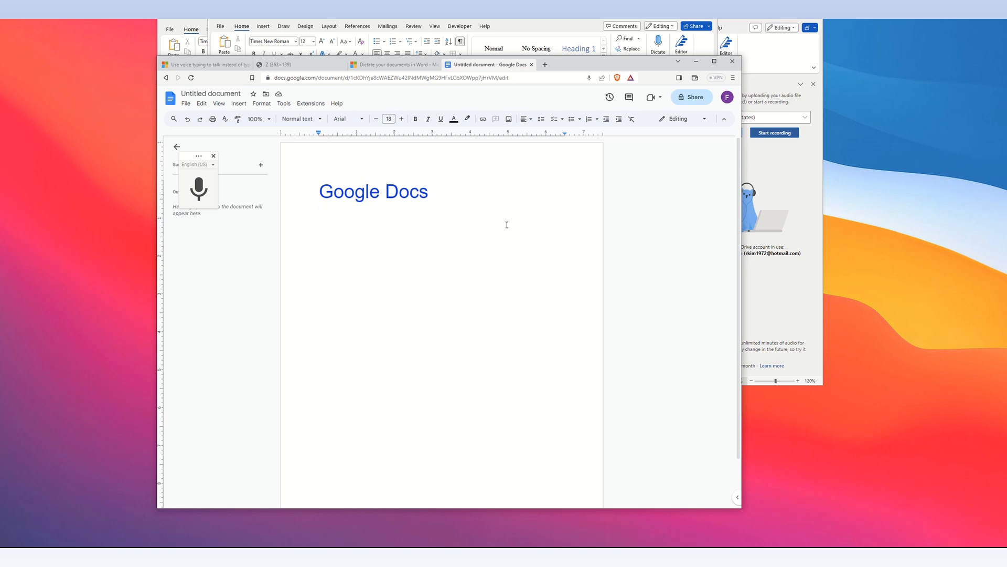
pyautogui.moveTo(583, 65)
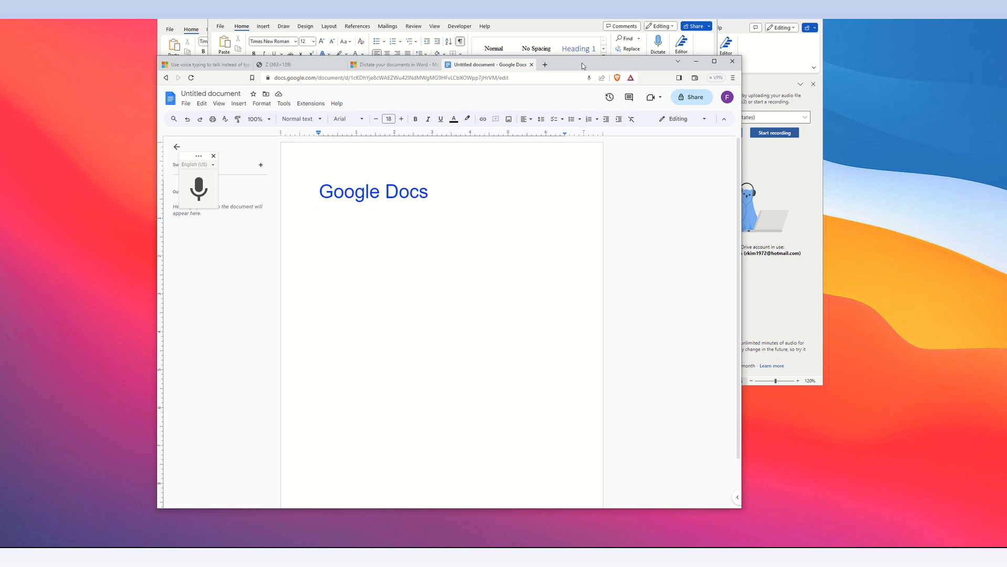